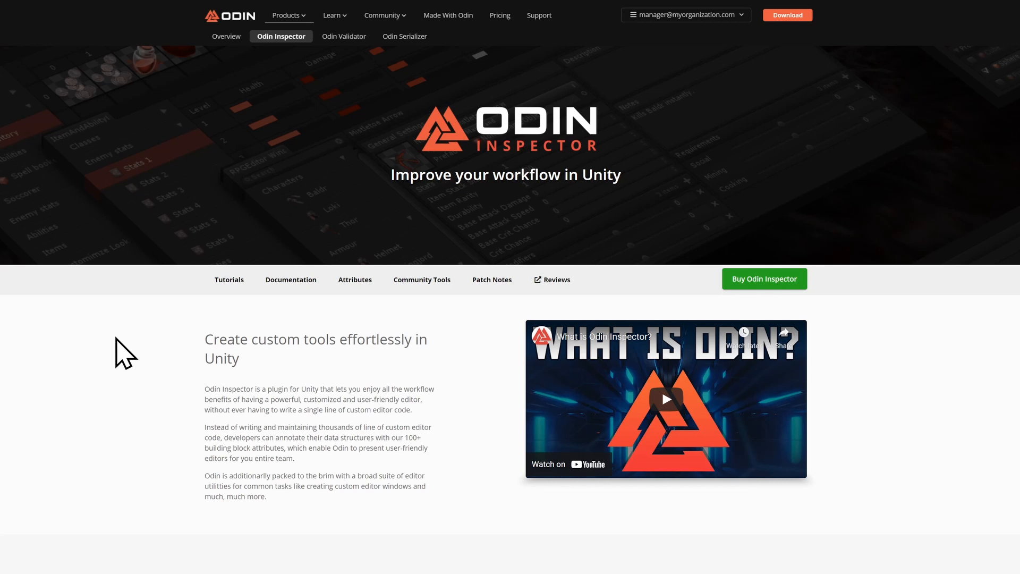
{"action": "mouse_move", "coordinate": [499, 15]}
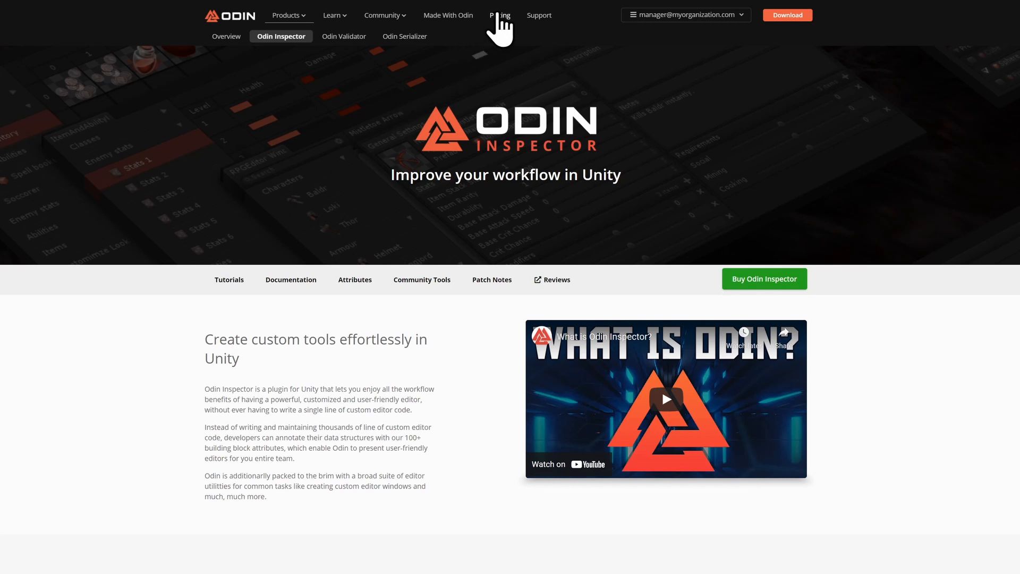
Order the Enterprise plan from Pricing with quantity 5 users, updating the cart to $1,250.00.
{"action": "left_click", "coordinate": [499, 15]}
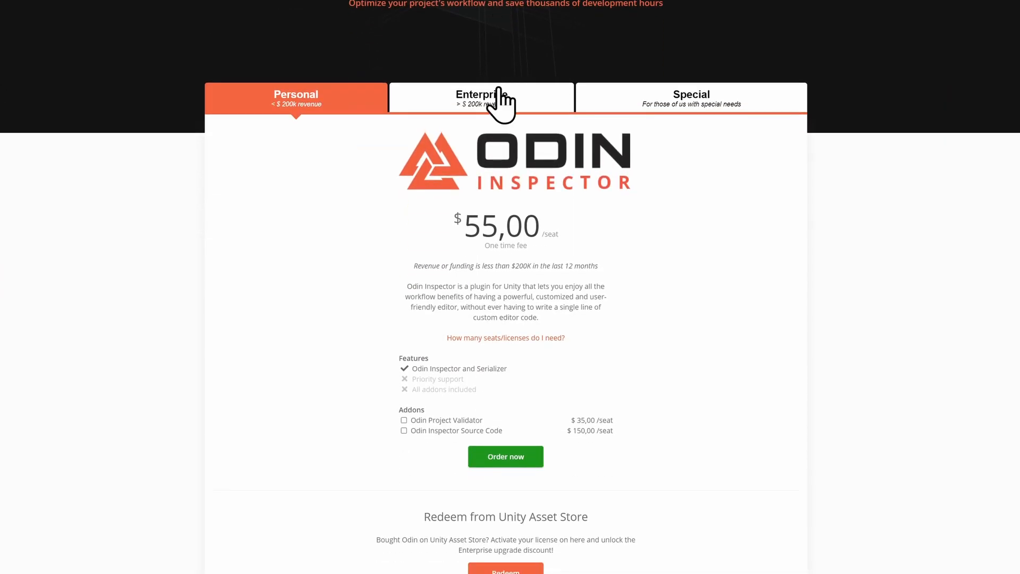
{"action": "left_click", "coordinate": [481, 97]}
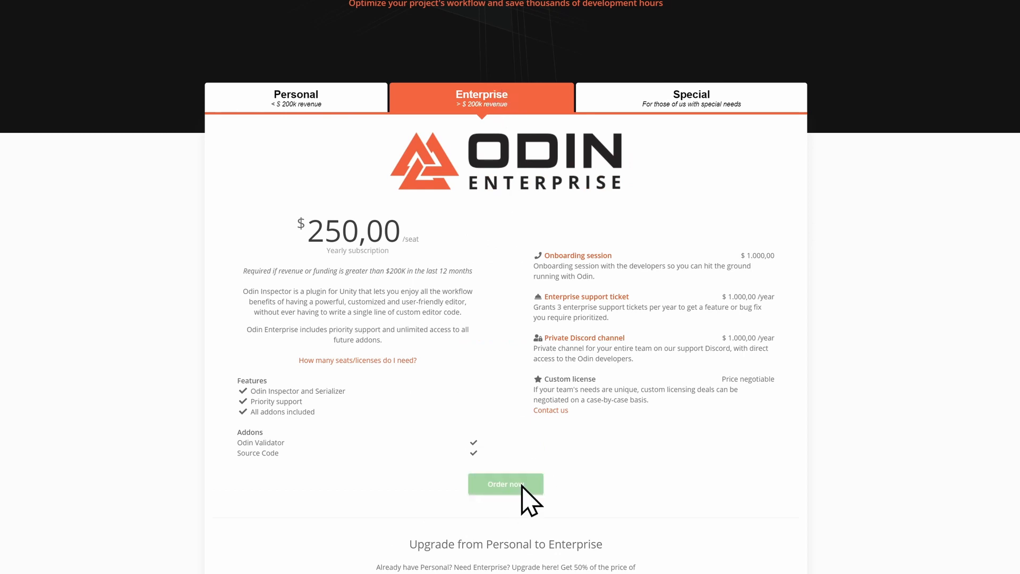
{"action": "left_click", "coordinate": [506, 484]}
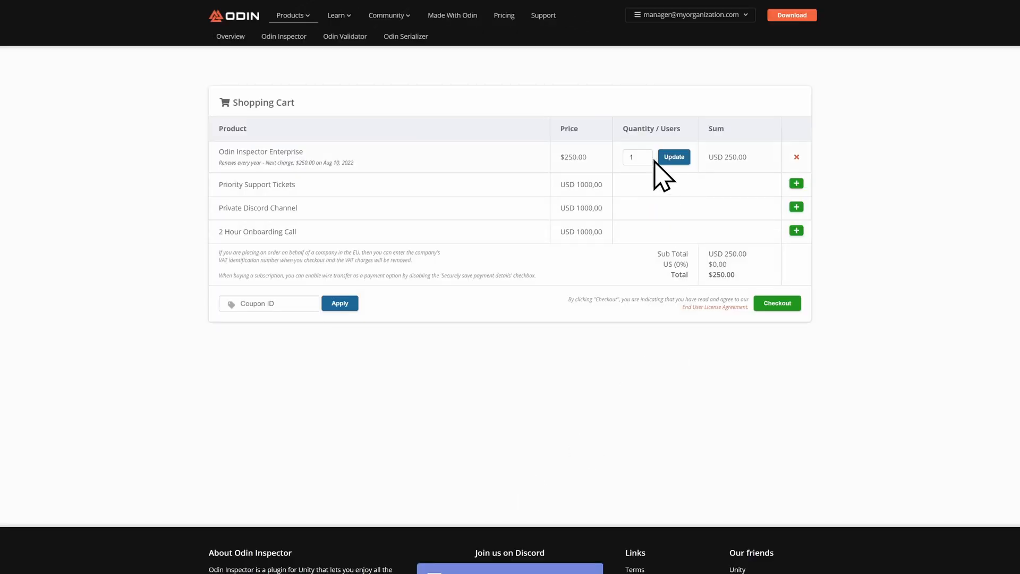
{"action": "type", "text": "5"}
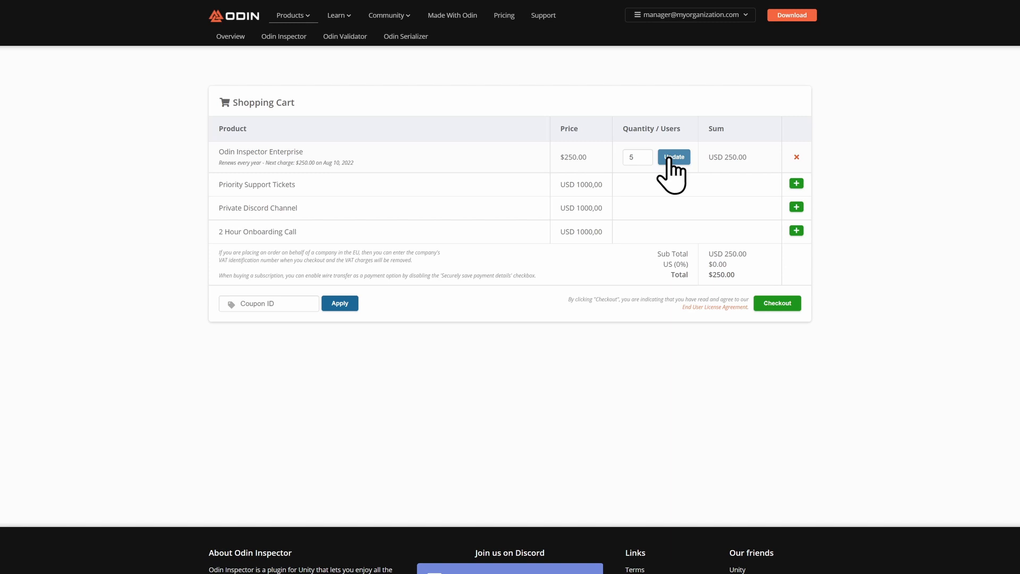
{"action": "left_click", "coordinate": [674, 157]}
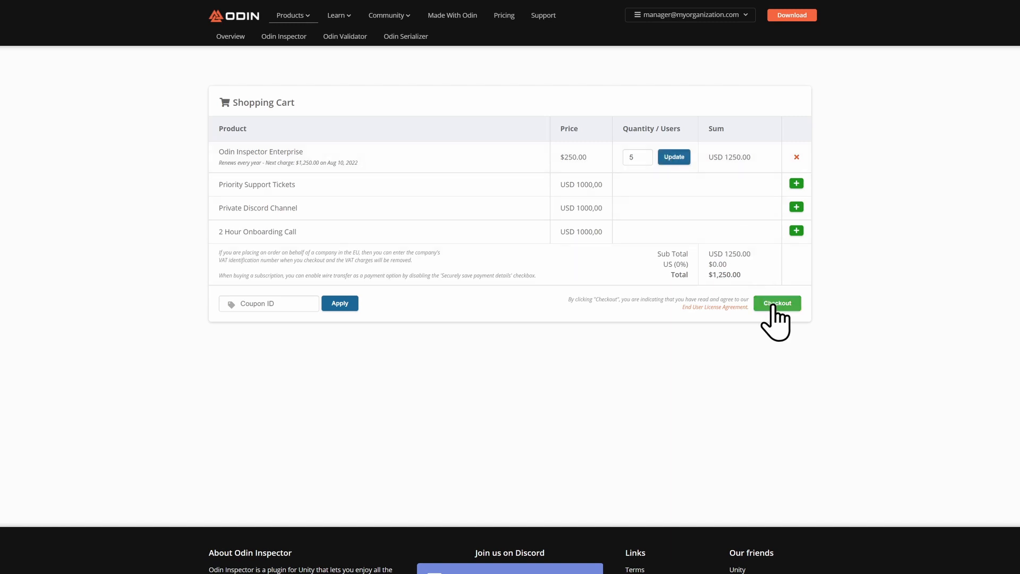
Check out, then assign three account Enterprise licenses to My Organization, leaving two assignable.
{"action": "left_click", "coordinate": [776, 303]}
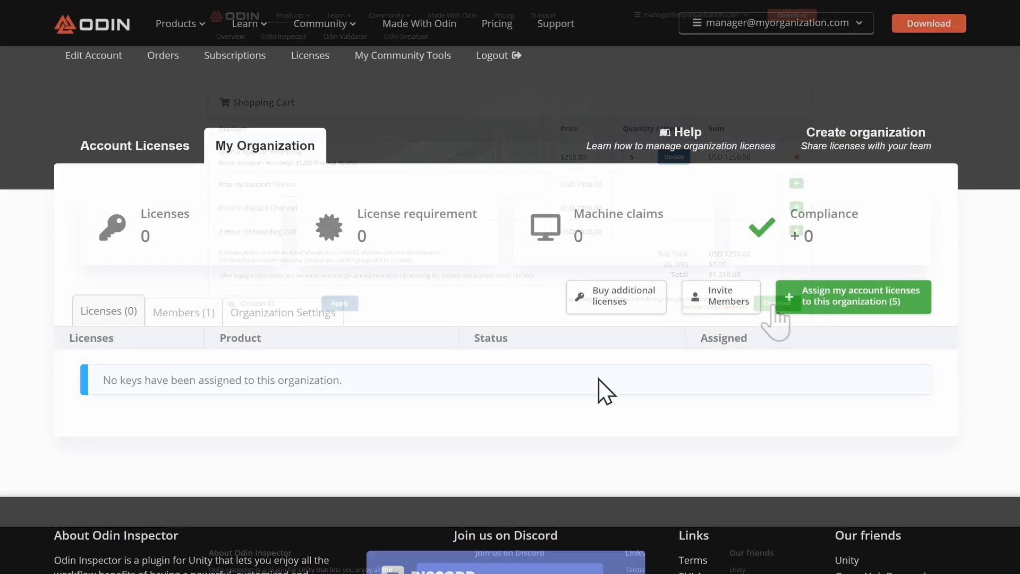
{"action": "left_click", "coordinate": [852, 296]}
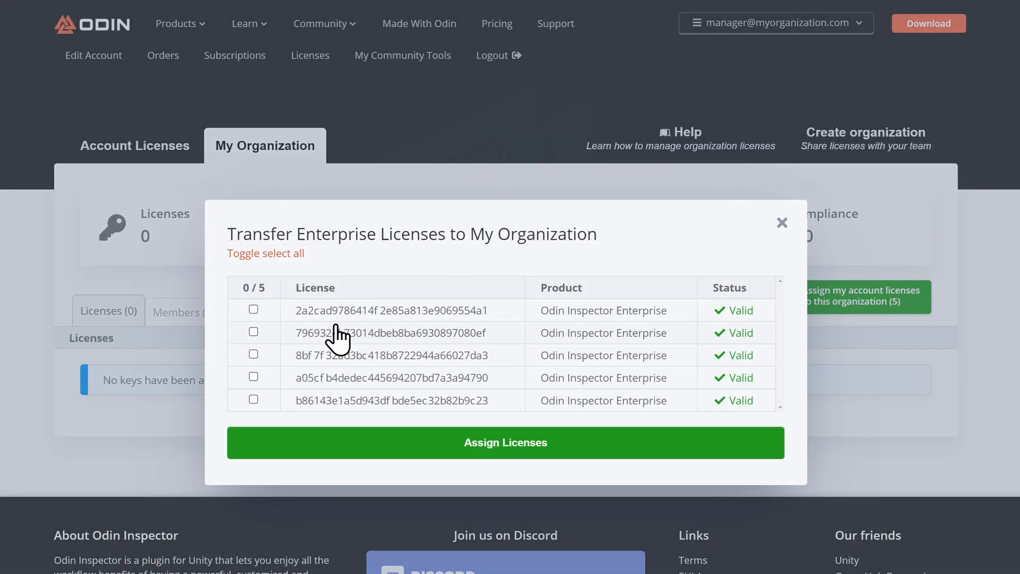
{"action": "left_click", "coordinate": [506, 442]}
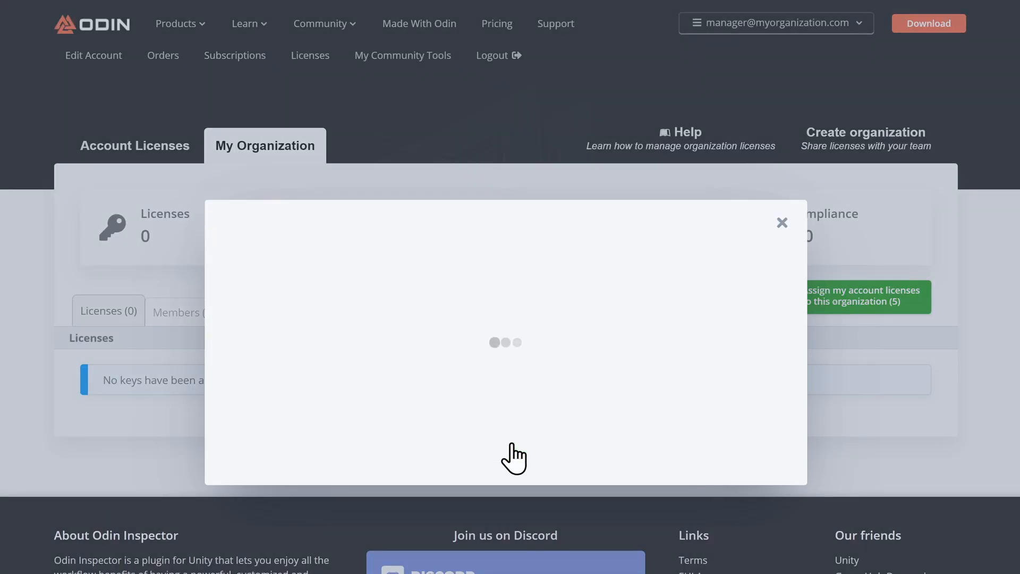
{"action": "left_click", "coordinate": [782, 222]}
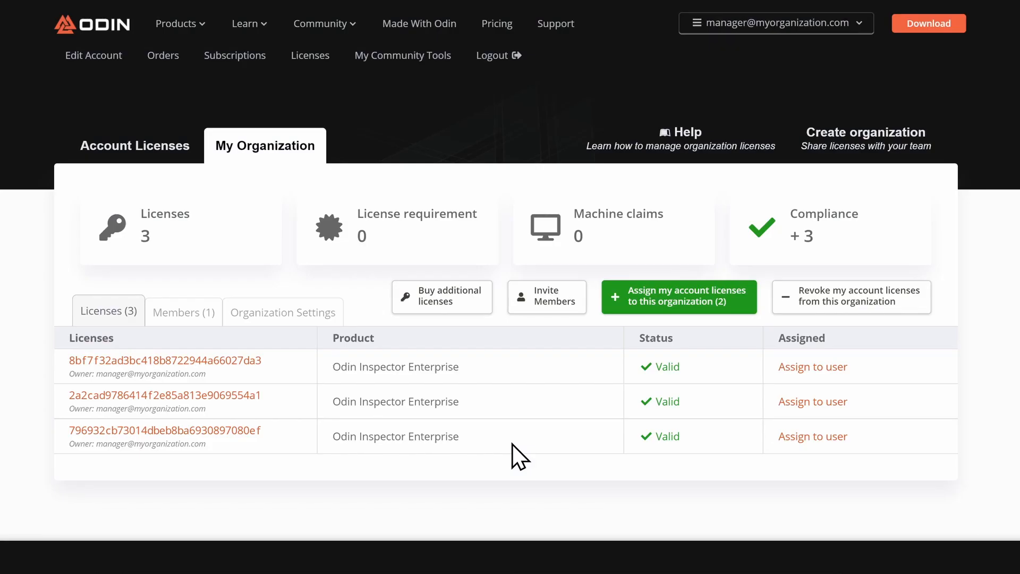